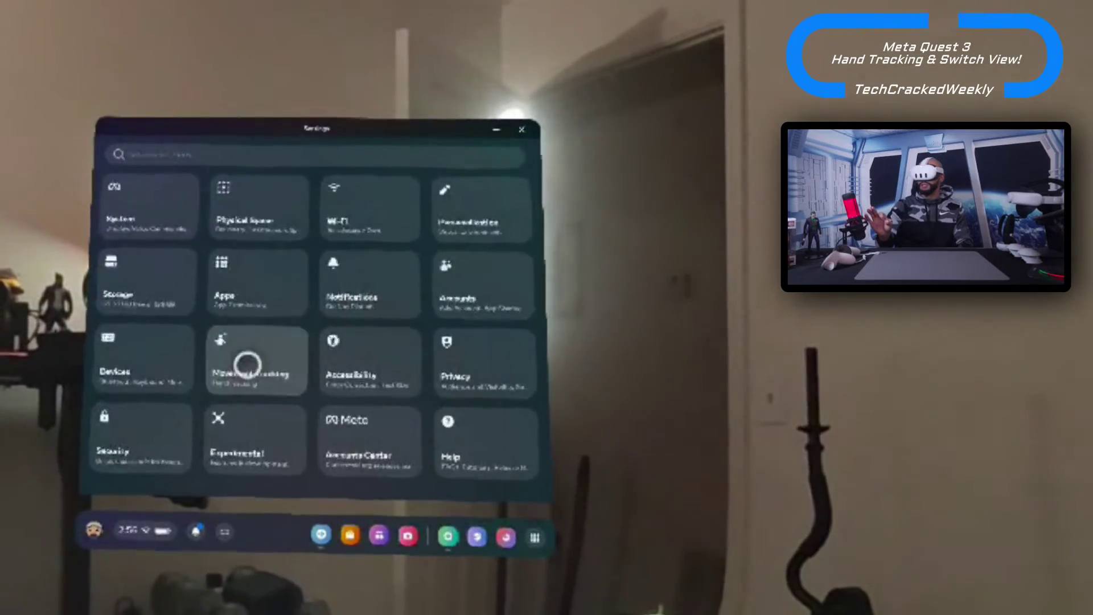
Step: Open Movement Tracking to show the Hands page with Hand and Body Tracking enabled
click(256, 364)
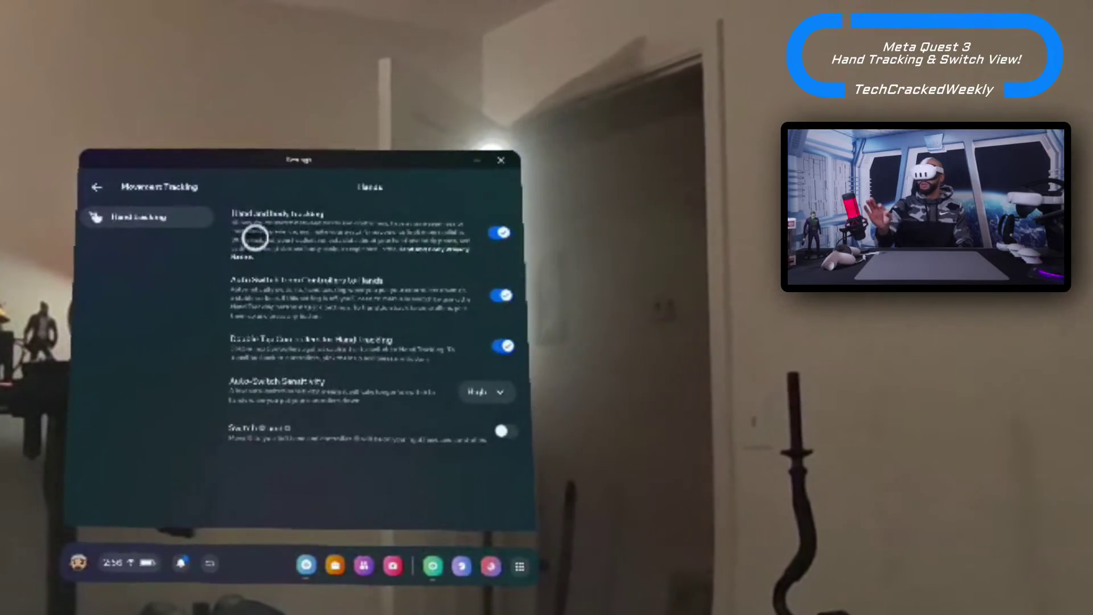